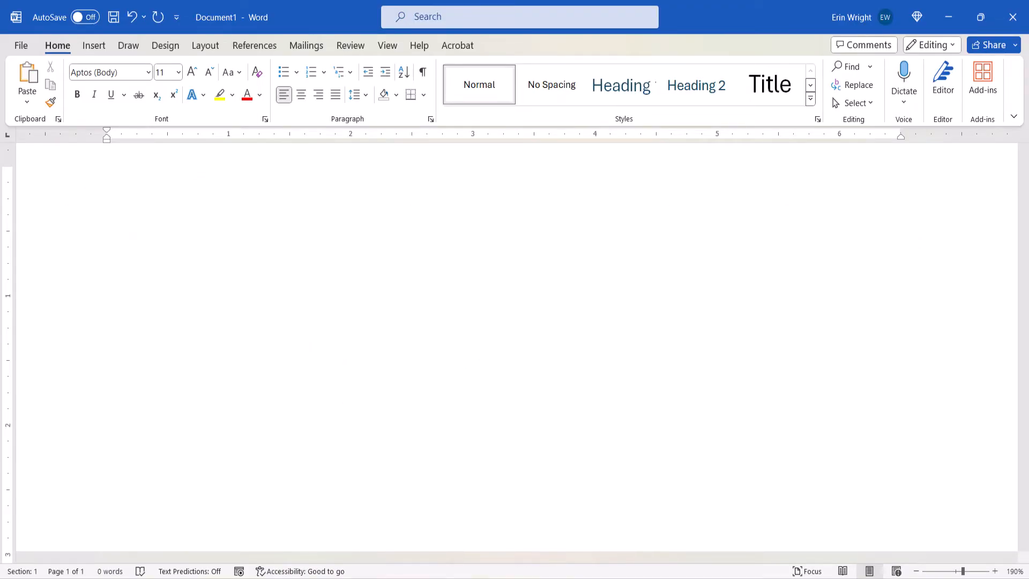
# List the graphic types (Pictures, Shapes, 3D models, WordArt) and Word versions (Word 2021, Word for mobile)
pyautogui.write('Pictures')
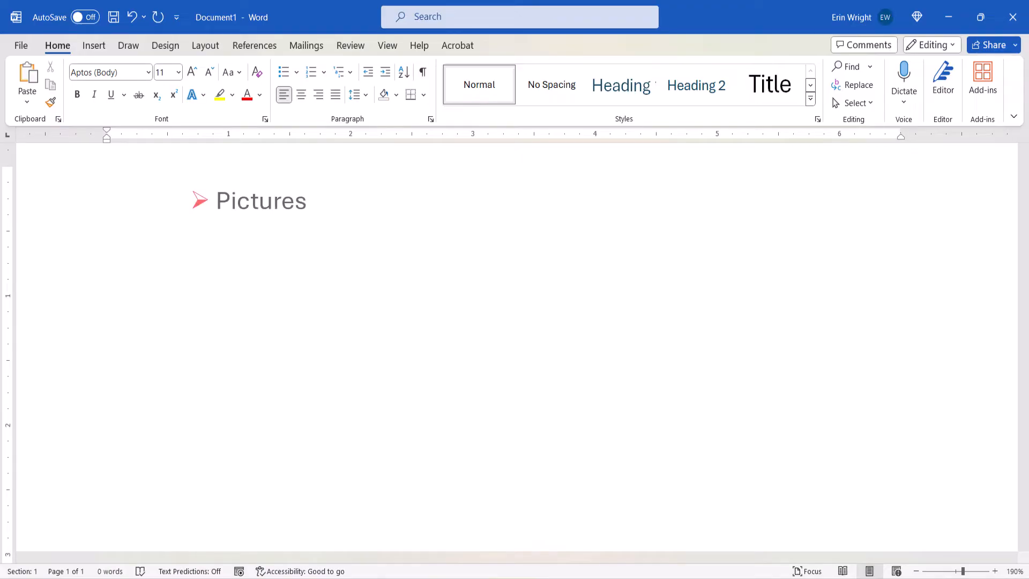
pyautogui.write('Shapes')
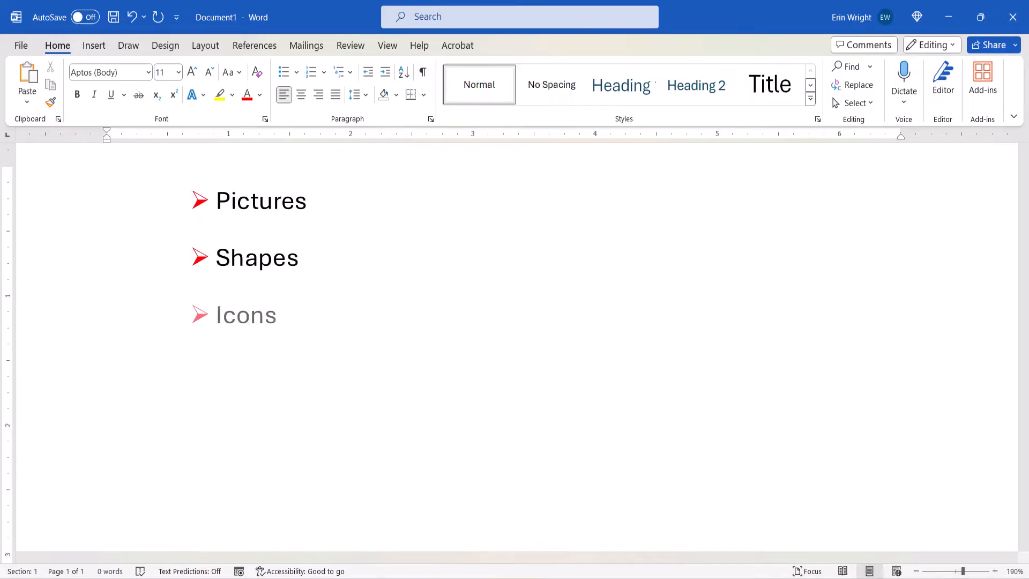
pyautogui.write('3D models')
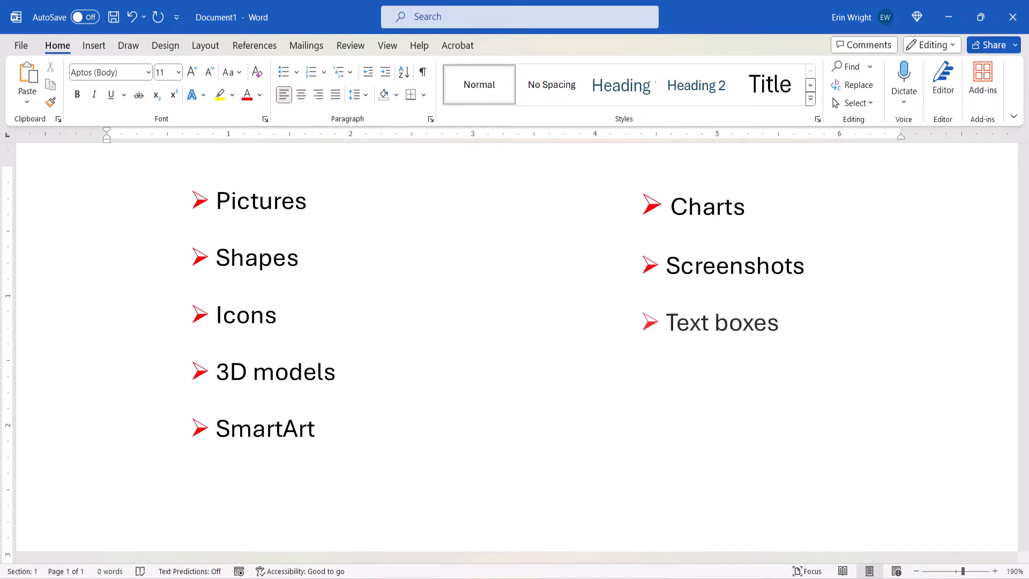
pyautogui.write('WordArt')
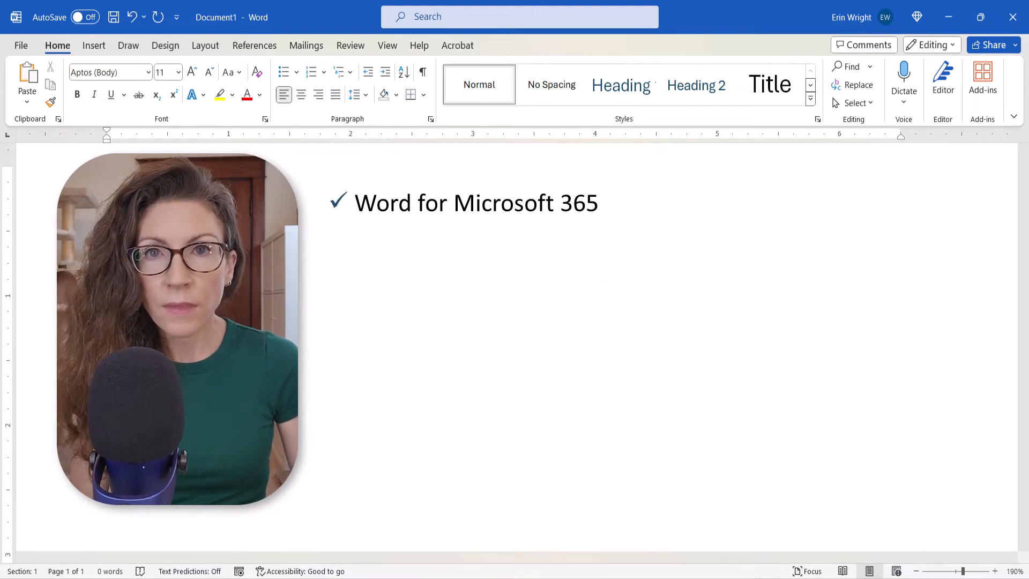
pyautogui.write('Word 2021')
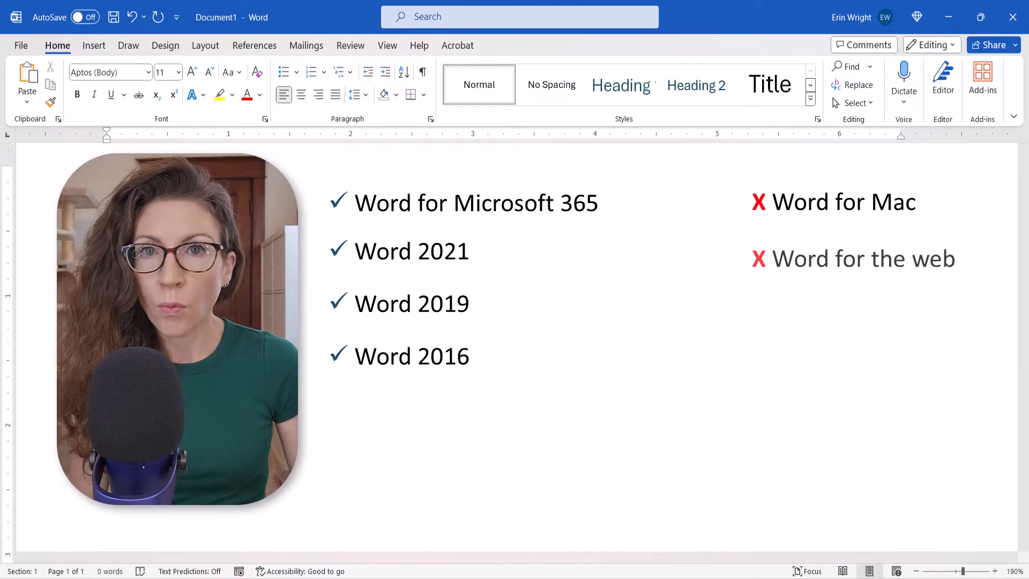
pyautogui.write('Word for mobile')
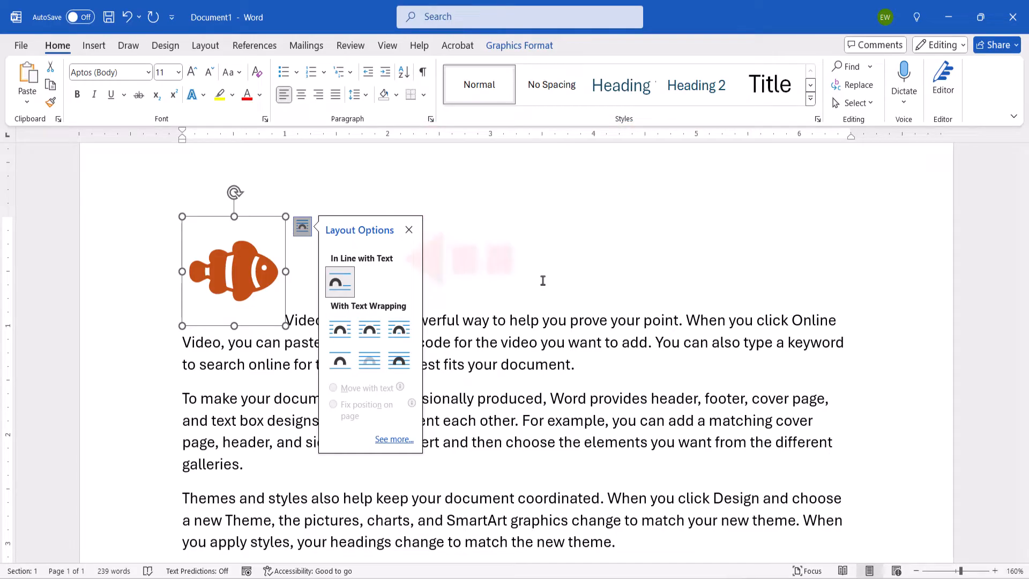
# Select the clownfish icon and review its In Line with Text and With Text Wrapping layout choices
pyautogui.click(340, 282)
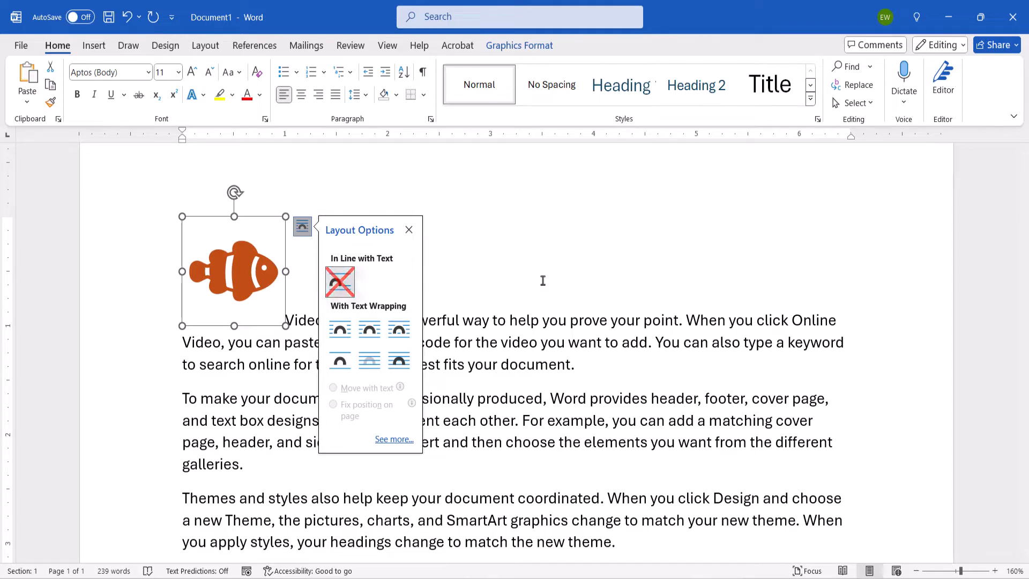
pyautogui.click(340, 282)
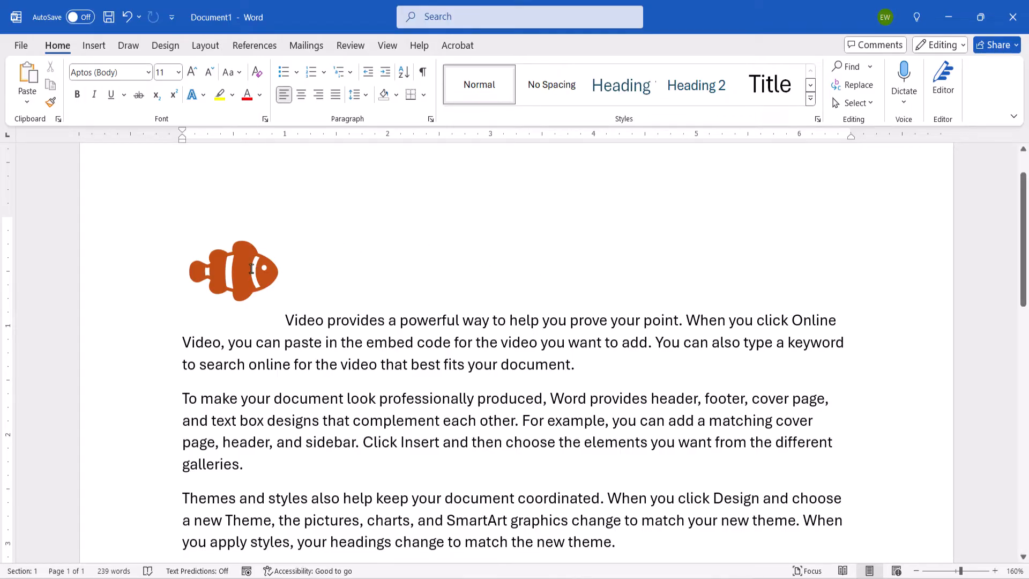
pyautogui.click(233, 270)
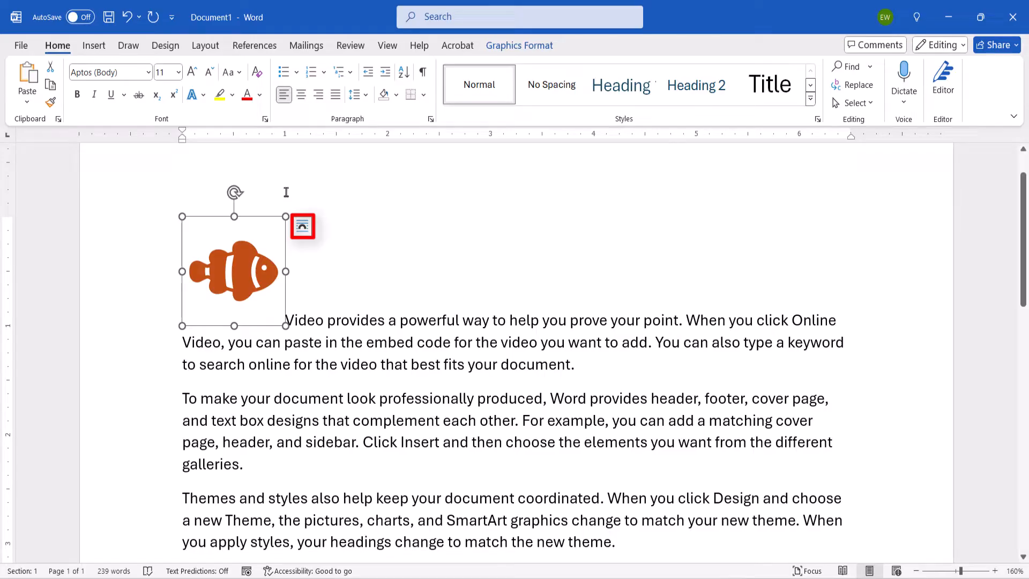
pyautogui.click(302, 226)
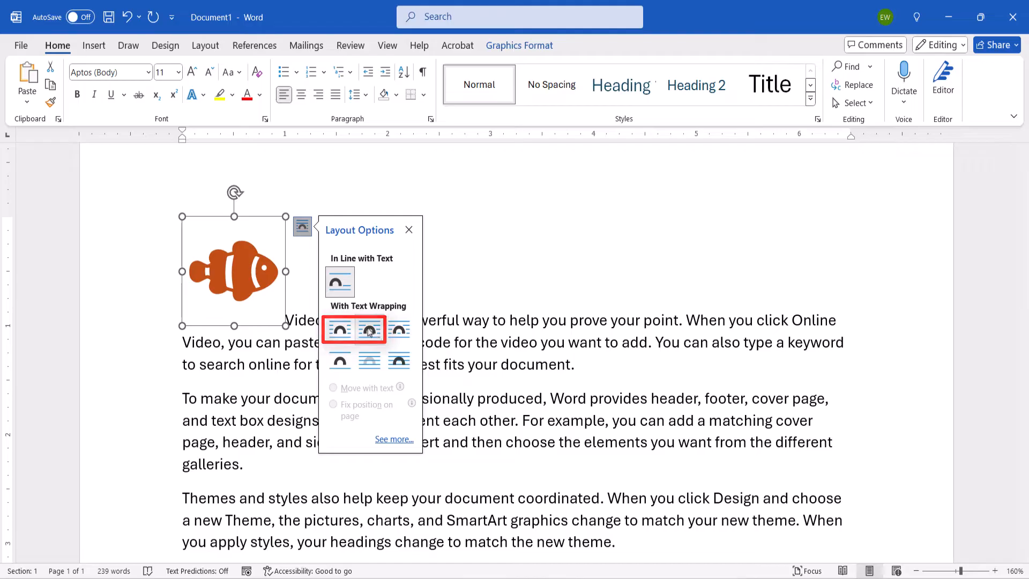
pyautogui.click(369, 328)
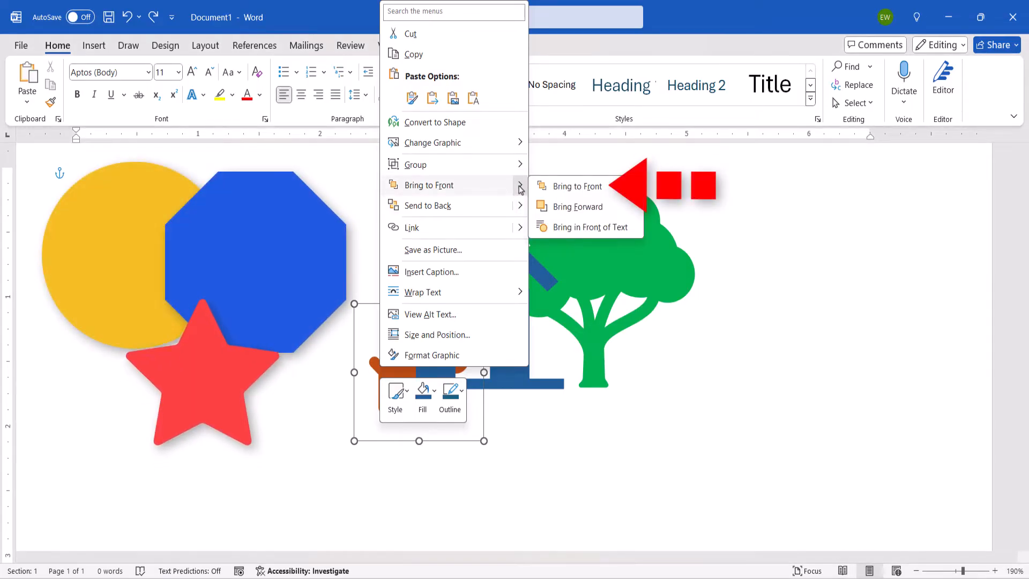
# Move the red star in front of every shape, then forward one layer
pyautogui.click(576, 185)
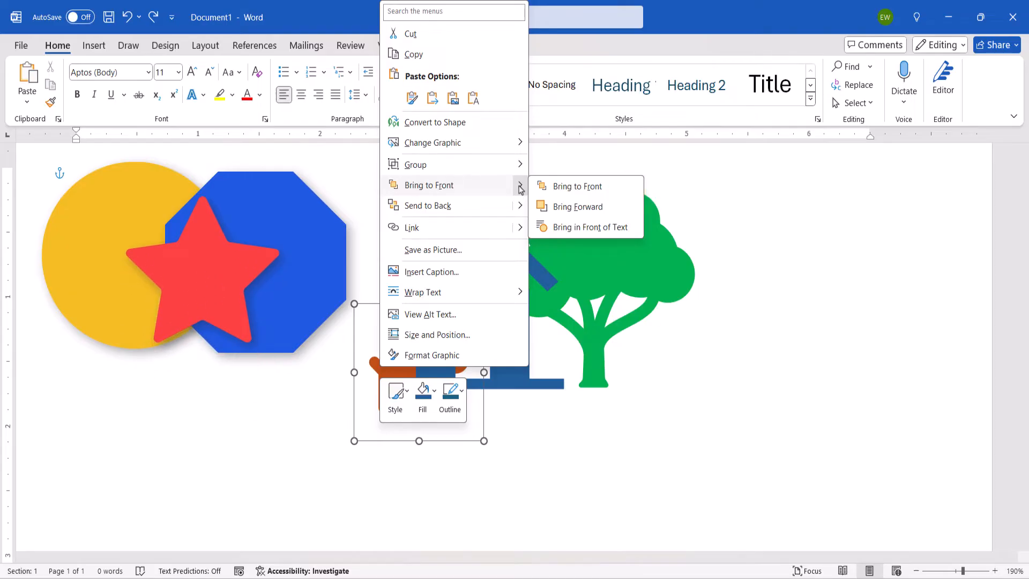
pyautogui.click(577, 206)
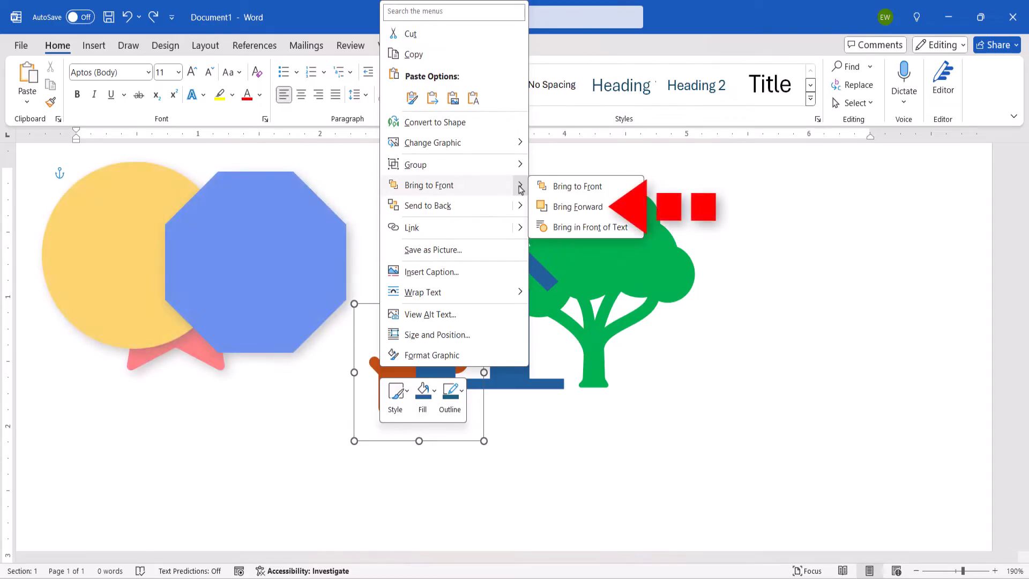
pyautogui.click(581, 206)
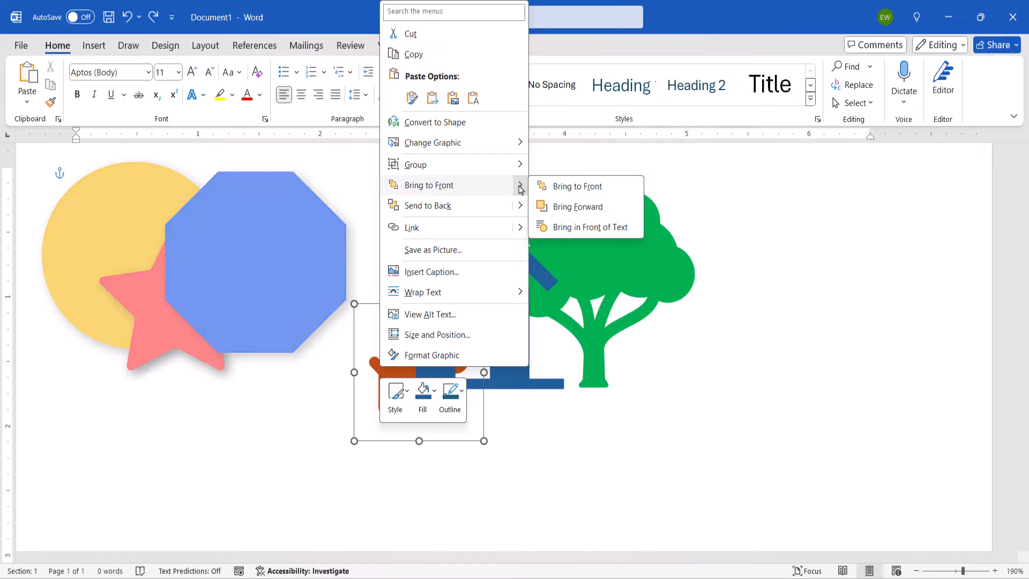
pyautogui.click(589, 227)
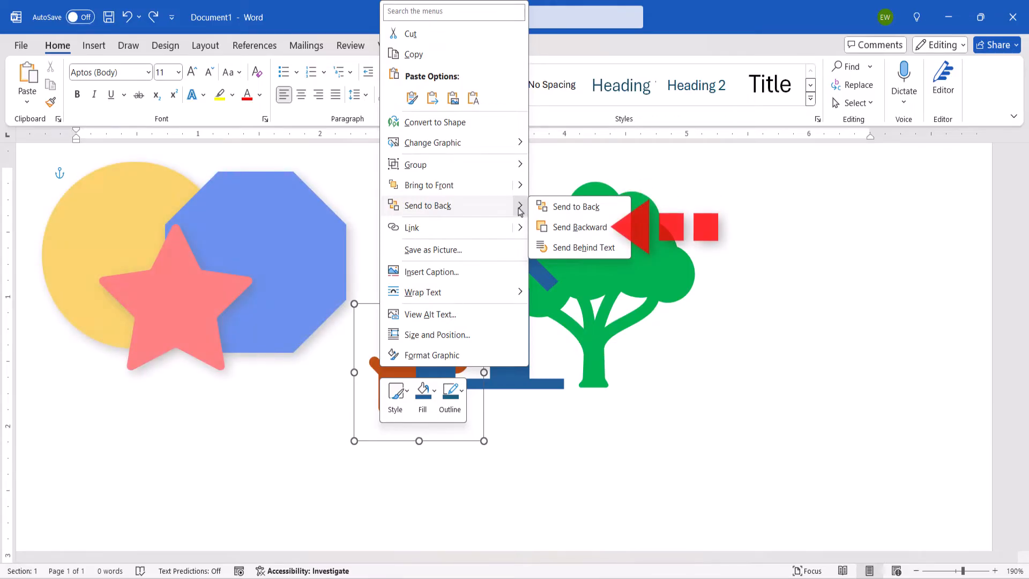
# Send the red star back one layer at a time, then return it to the front
pyautogui.click(580, 227)
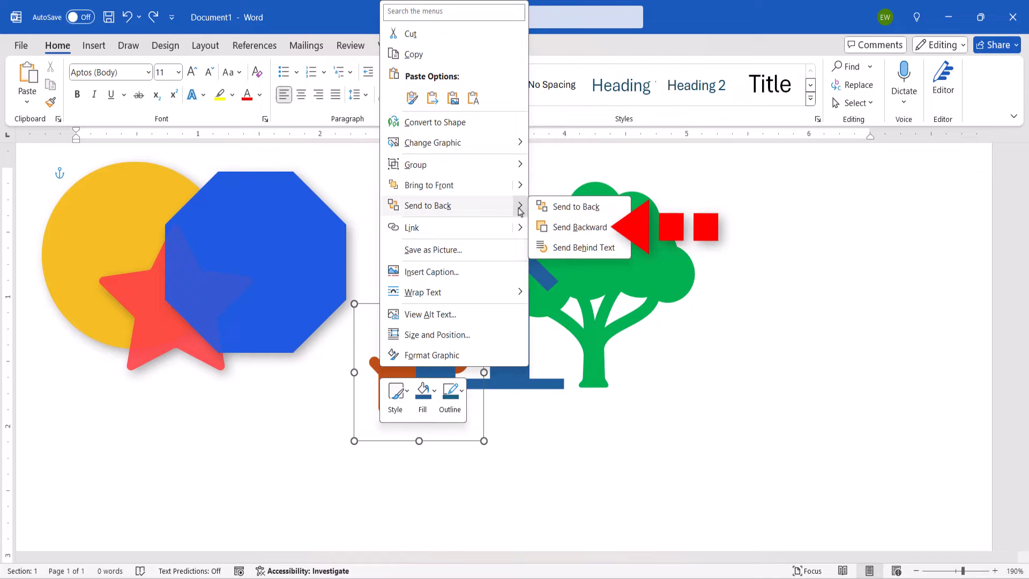
pyautogui.click(579, 227)
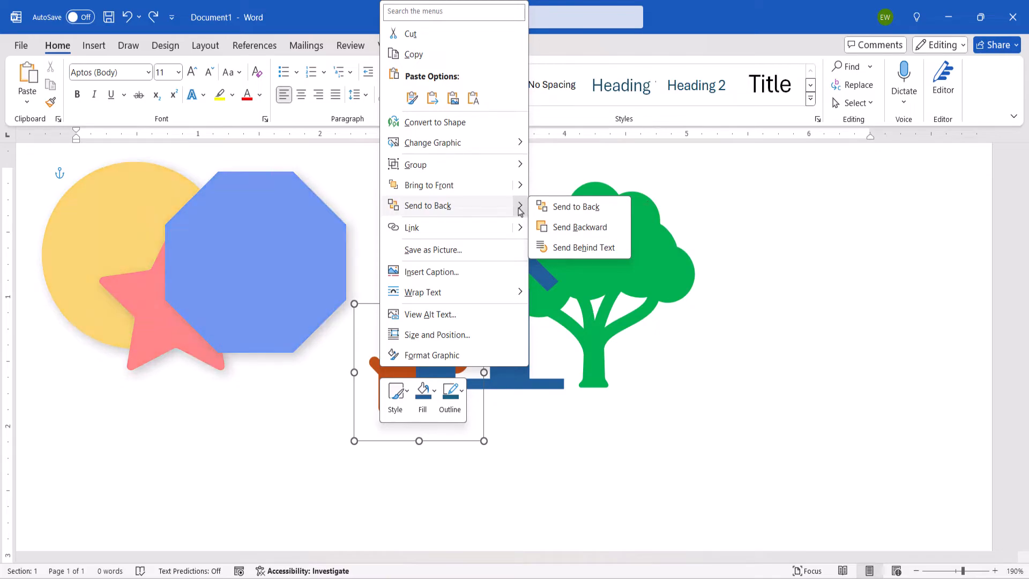
pyautogui.click(582, 247)
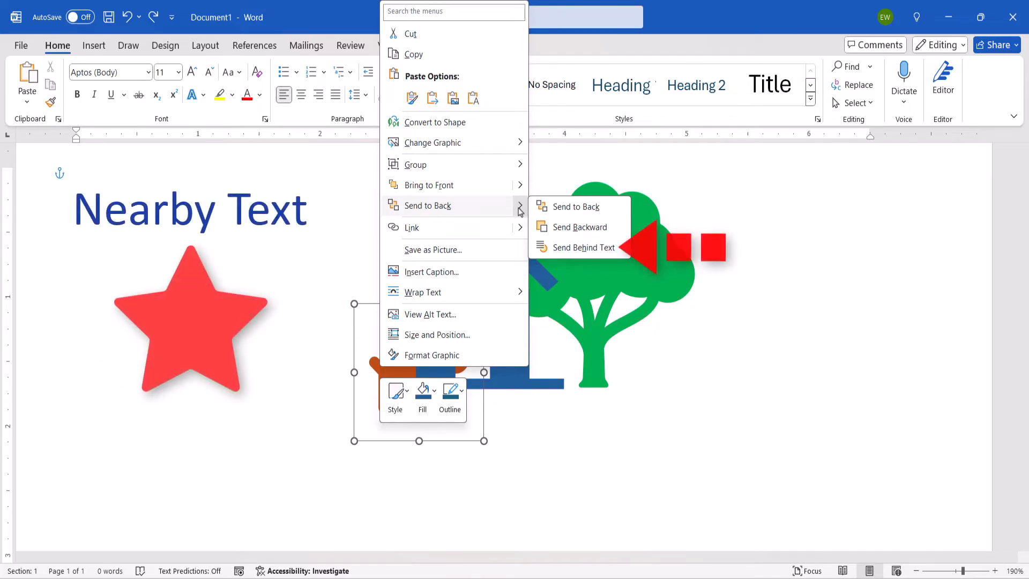
pyautogui.click(584, 247)
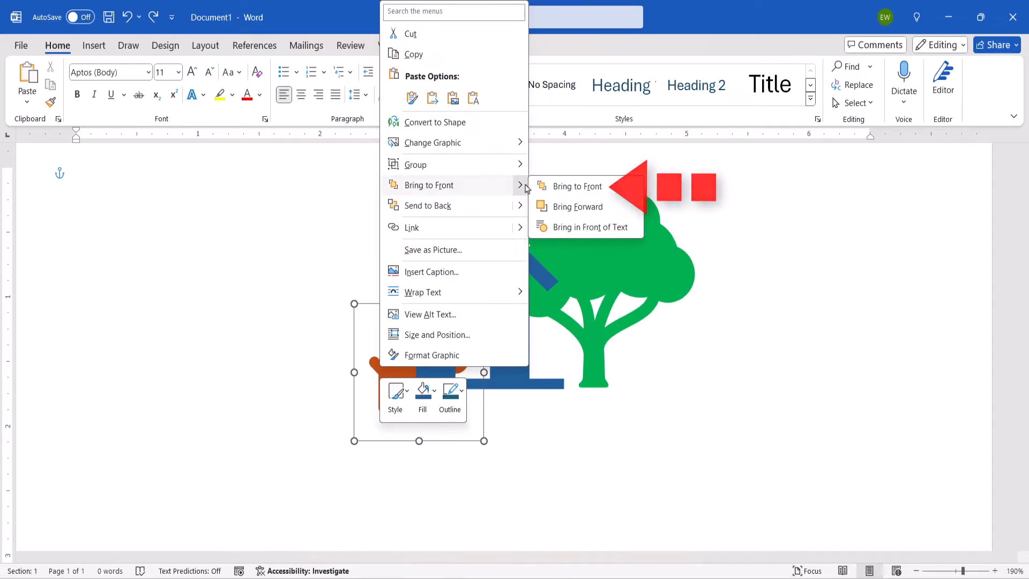
pyautogui.click(578, 185)
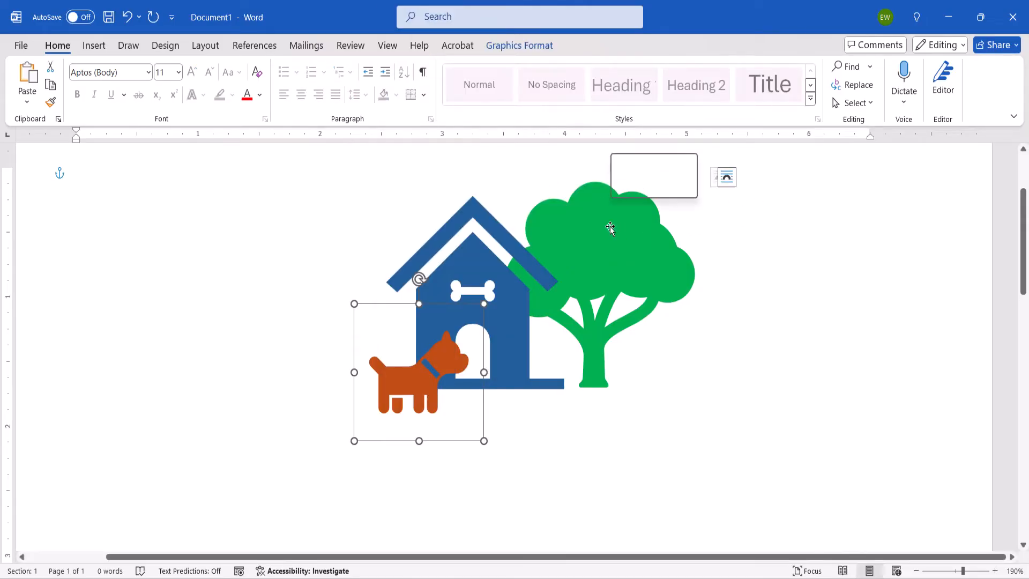
# Select the dog icon, then Ctrl-select the doghouse and tree with it
pyautogui.rightClick(610, 230)
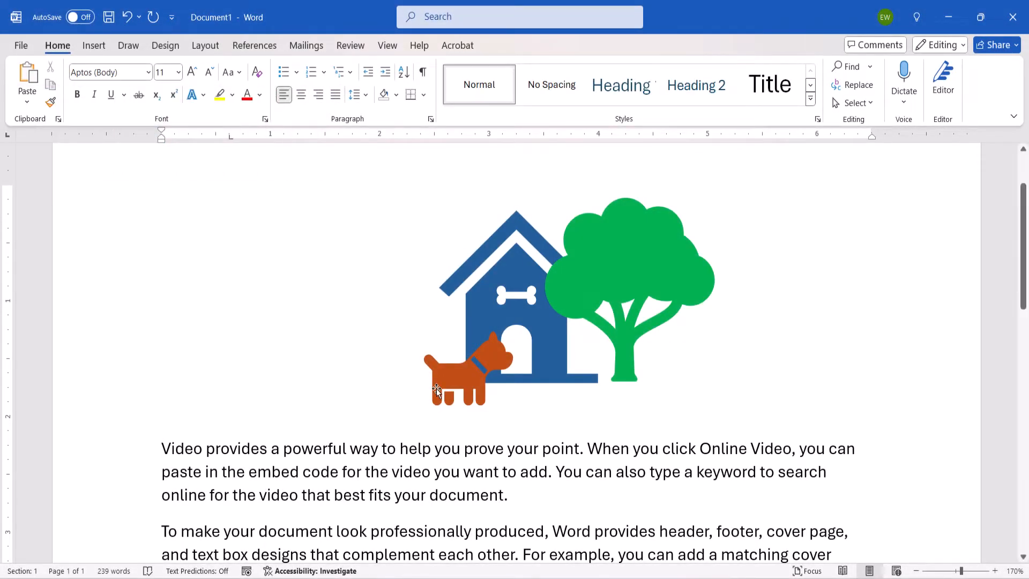
pyautogui.click(460, 367)
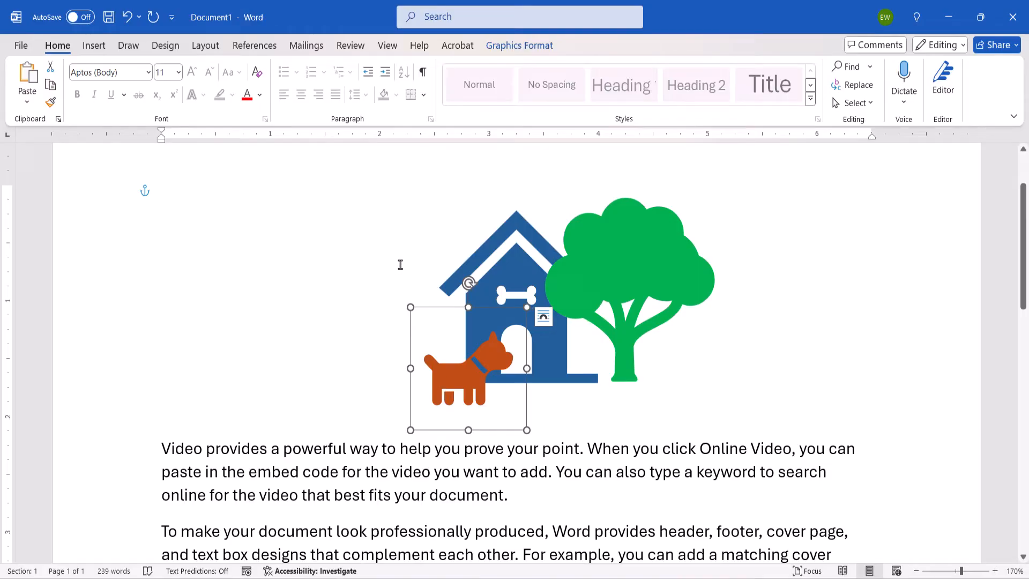
pyautogui.press('ctrl')
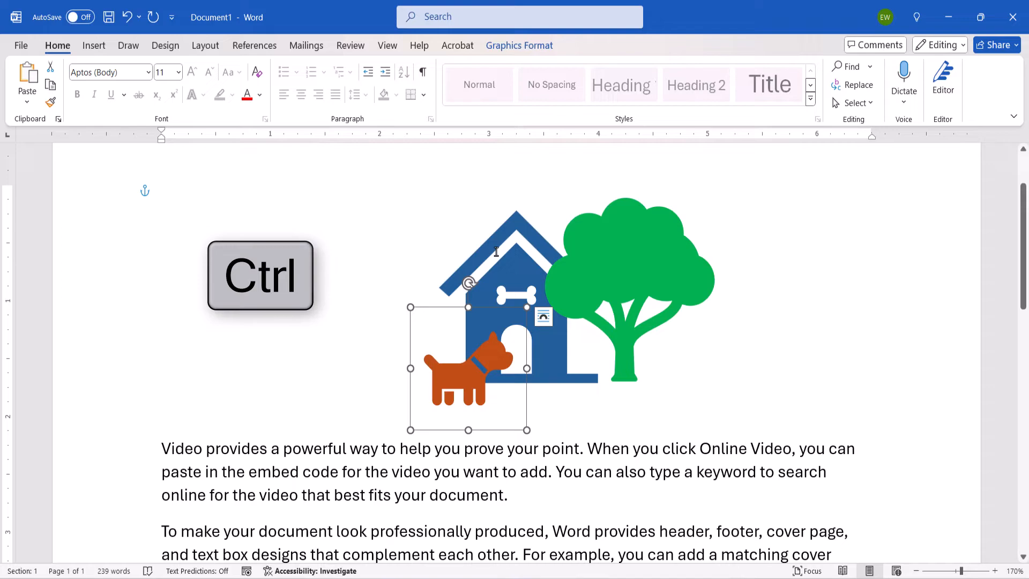
pyautogui.click(650, 272)
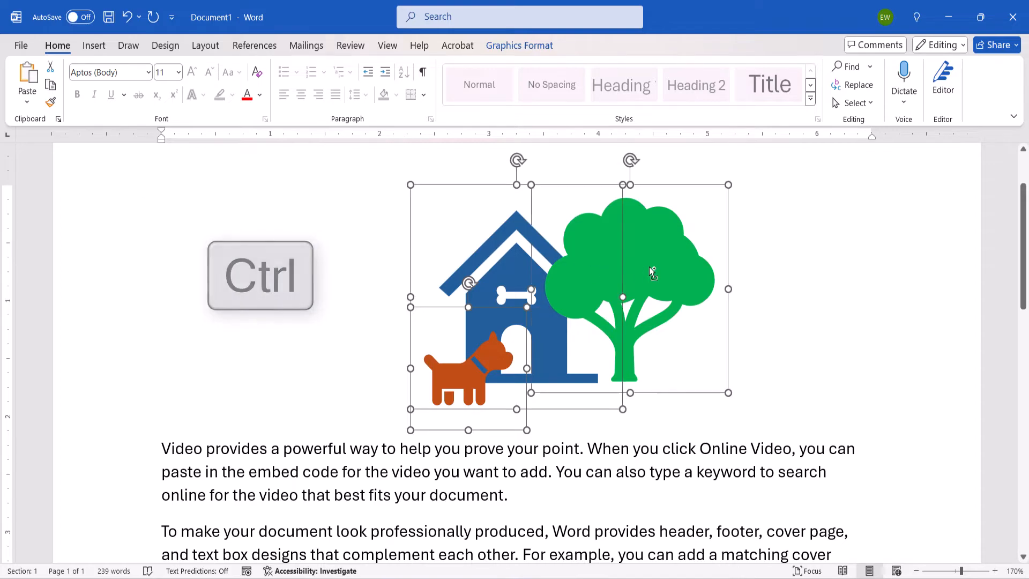
# Group the three selected icons and select the group as one object
pyautogui.rightClick(650, 272)
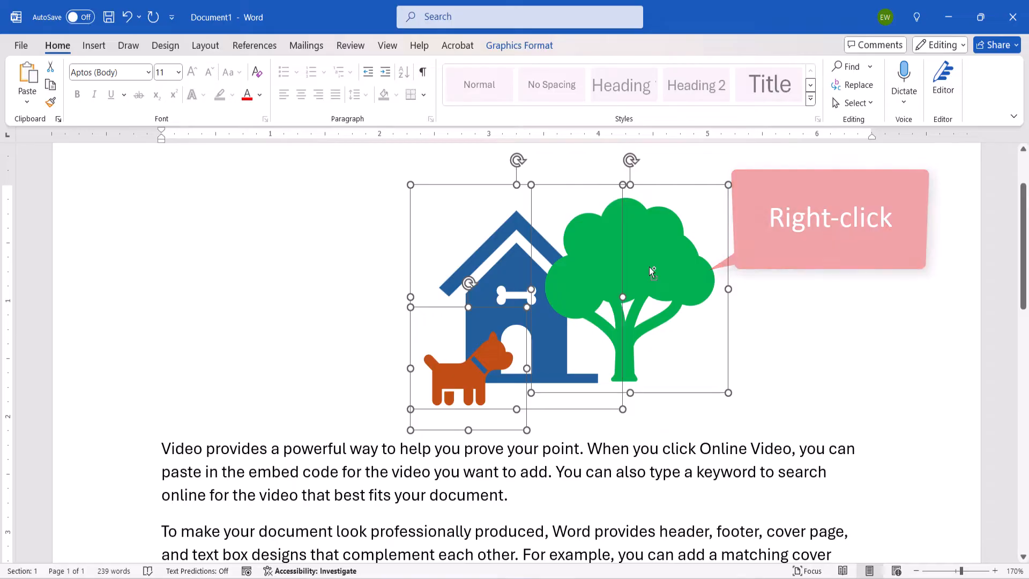
pyautogui.rightClick(651, 271)
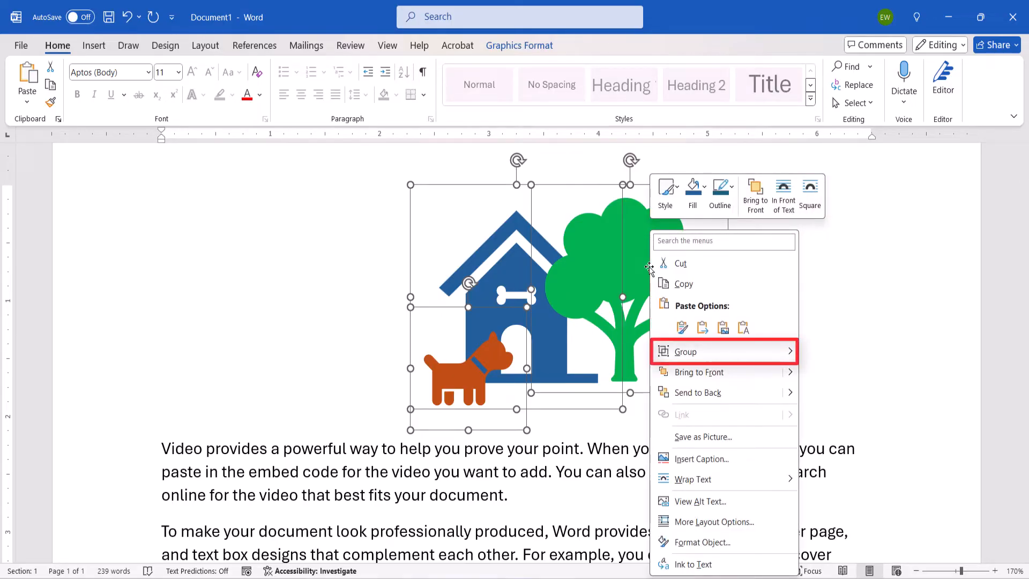
pyautogui.moveTo(721, 352)
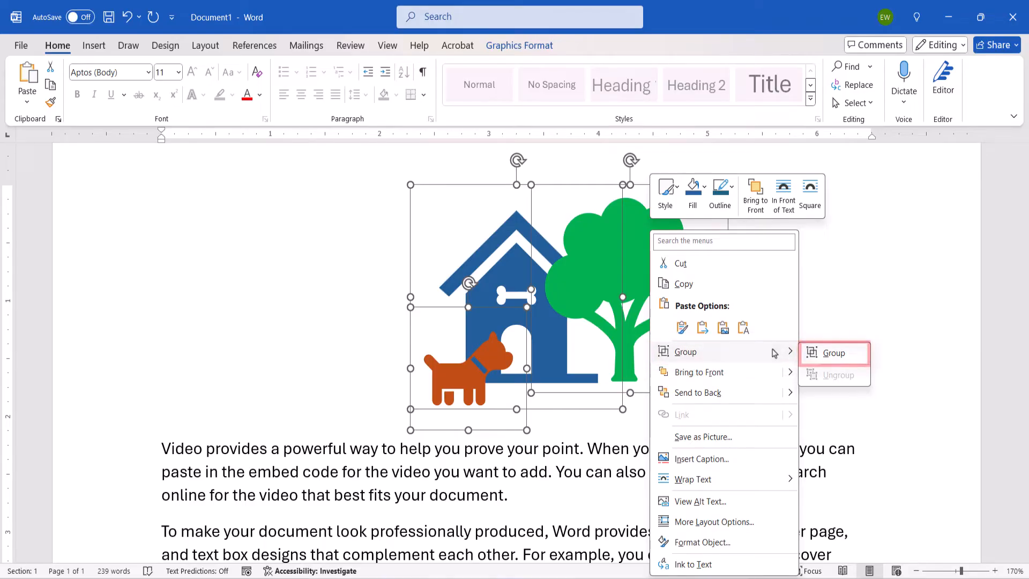
pyautogui.click(834, 352)
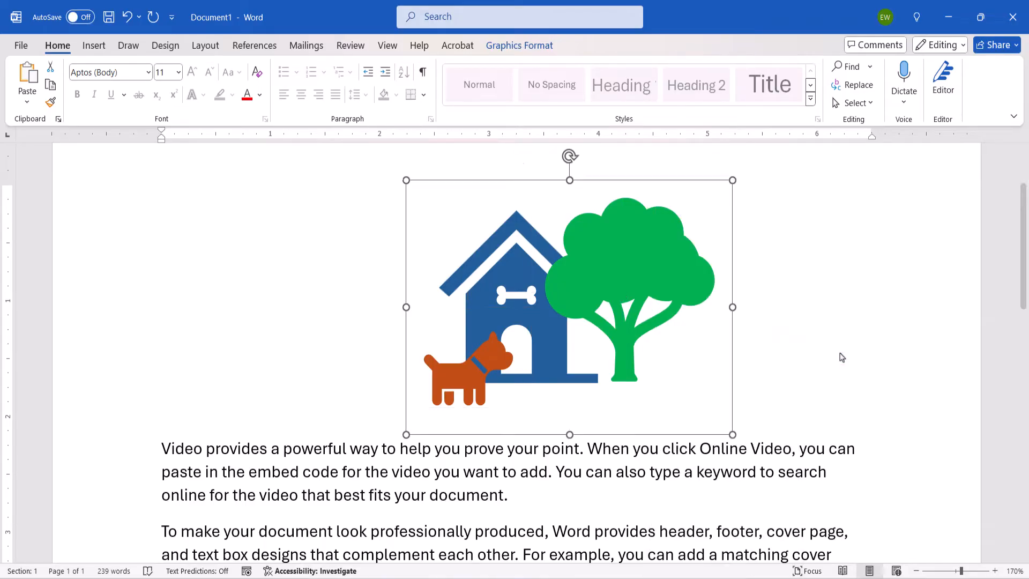
pyautogui.click(569, 306)
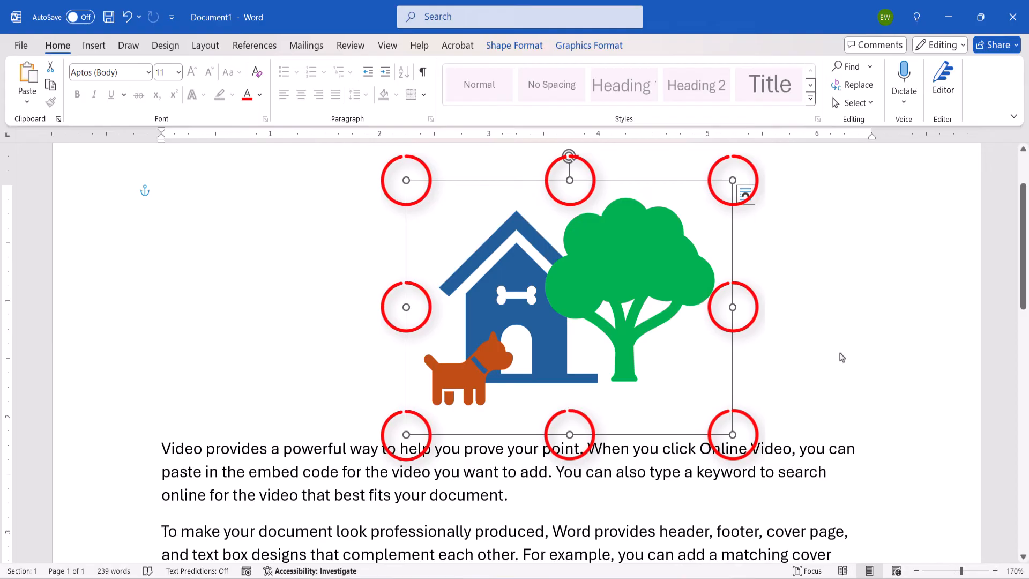
pyautogui.moveTo(785, 407)
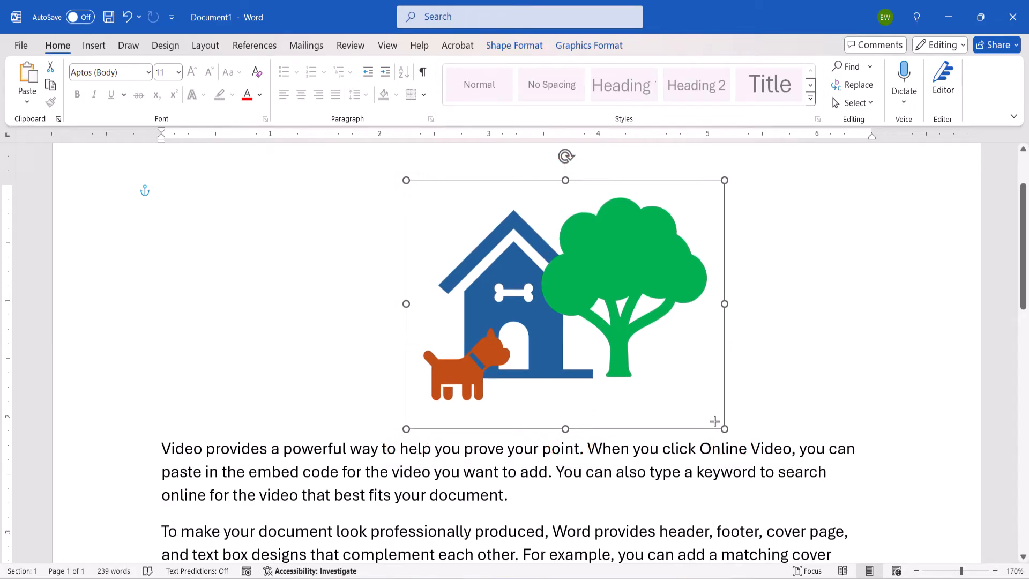
# Drag a corner handle to shrink the grouped dog, doghouse and tree slightly
pyautogui.moveTo(726, 428); pyautogui.dragTo(636, 374)
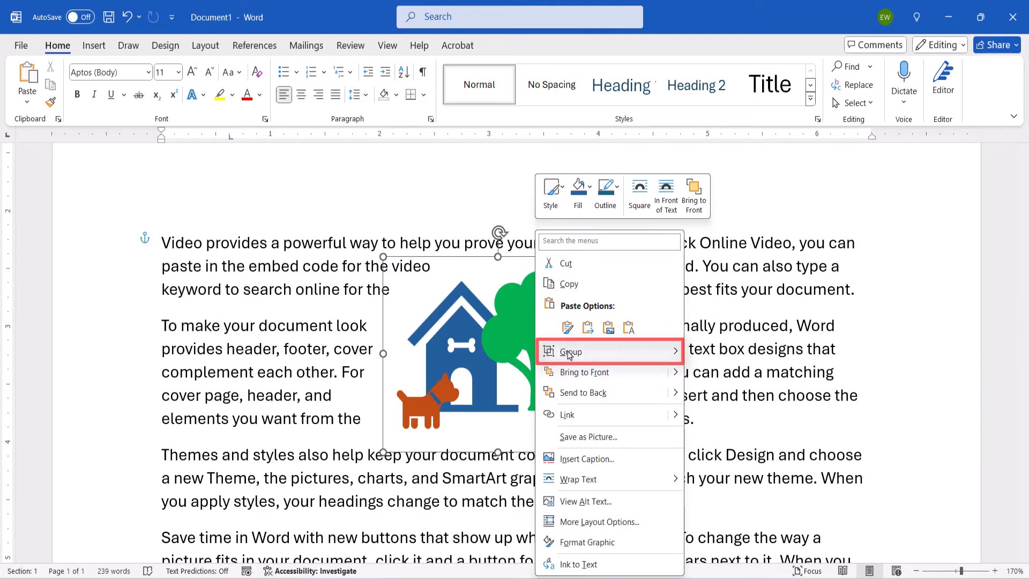
pyautogui.moveTo(571, 351)
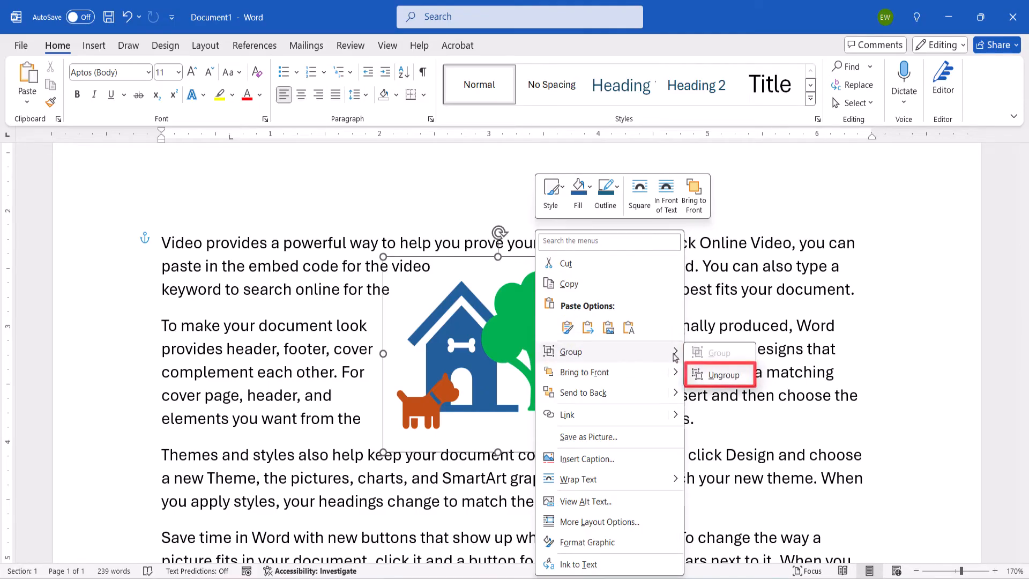
pyautogui.moveTo(708, 366)
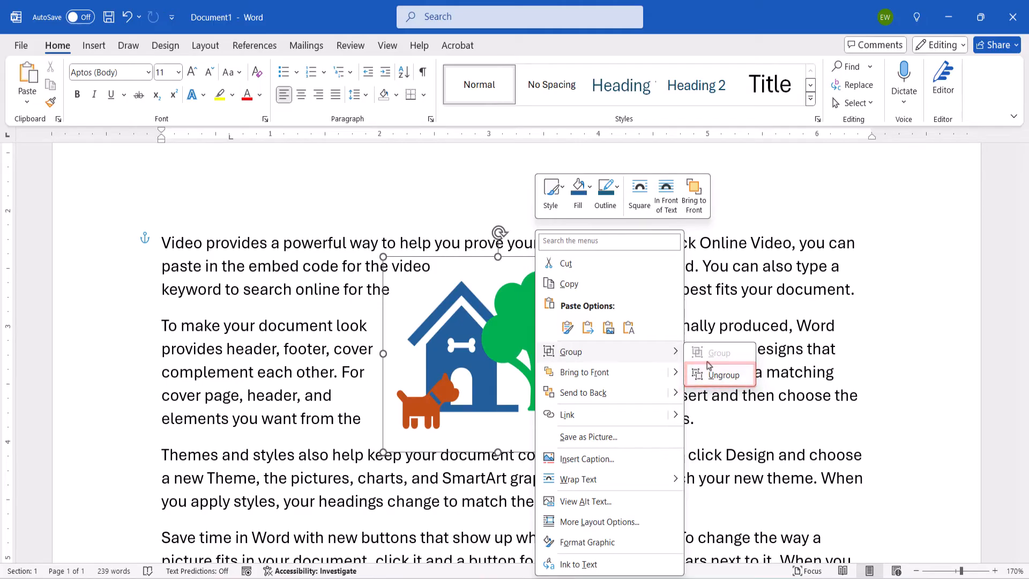
# Ungroup the graphic into separate dog, doghouse and tree icons and select the tree alone
pyautogui.click(722, 374)
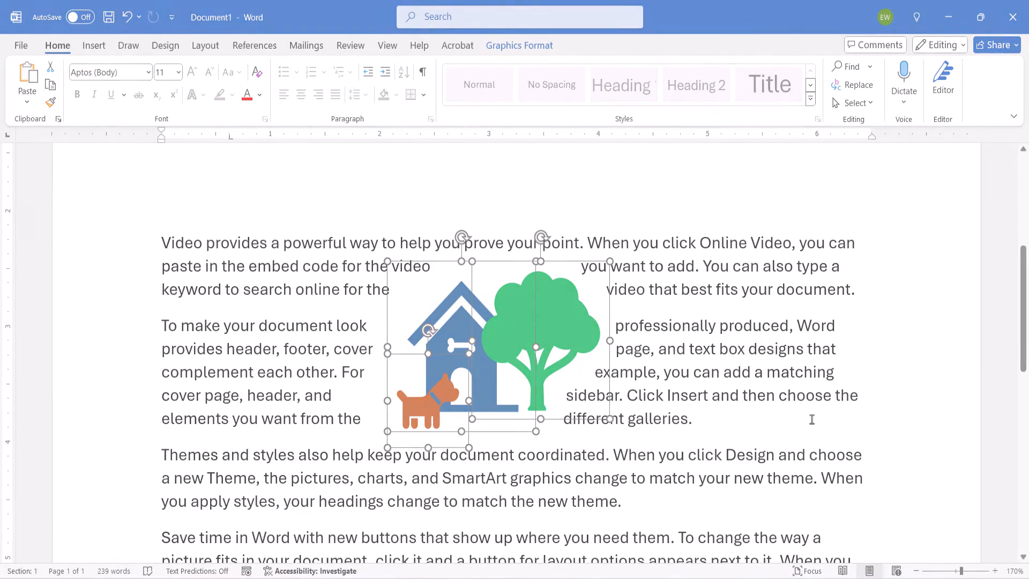
pyautogui.click(519, 45)
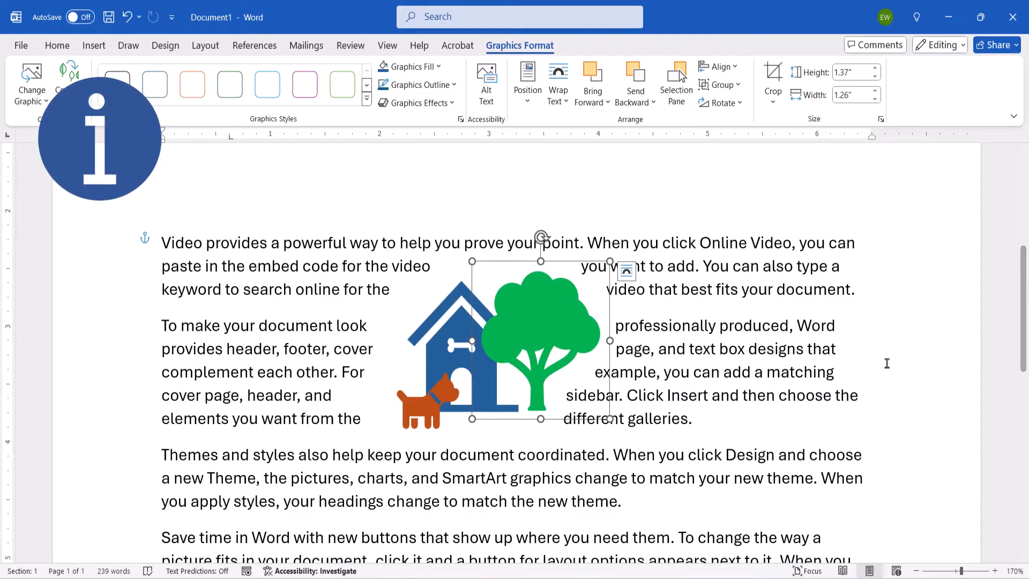
# Select the tree icon alone to show its Graphics Format options, then switch to a new document
pyautogui.click(519, 45)
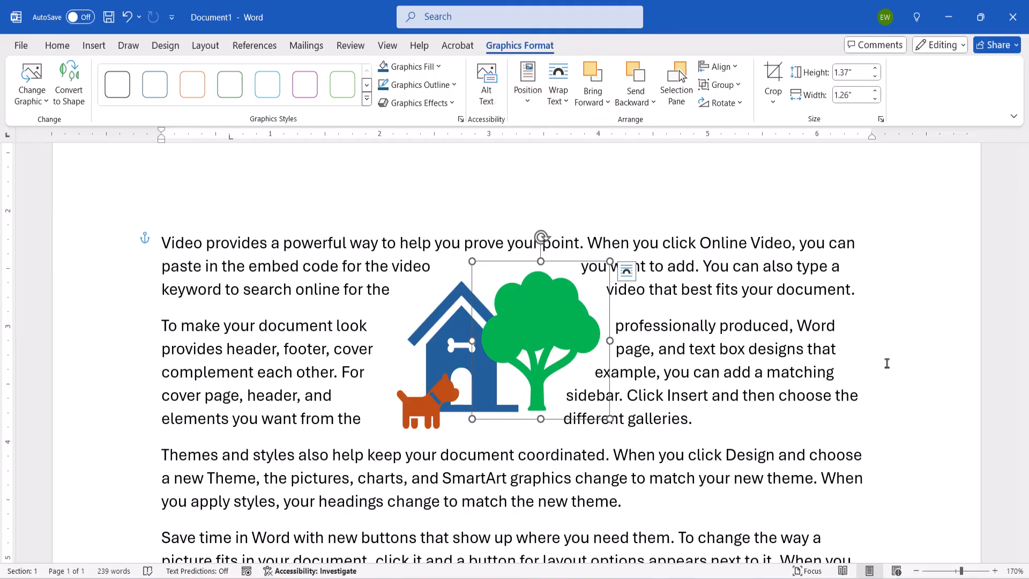
pyautogui.click(110, 16)
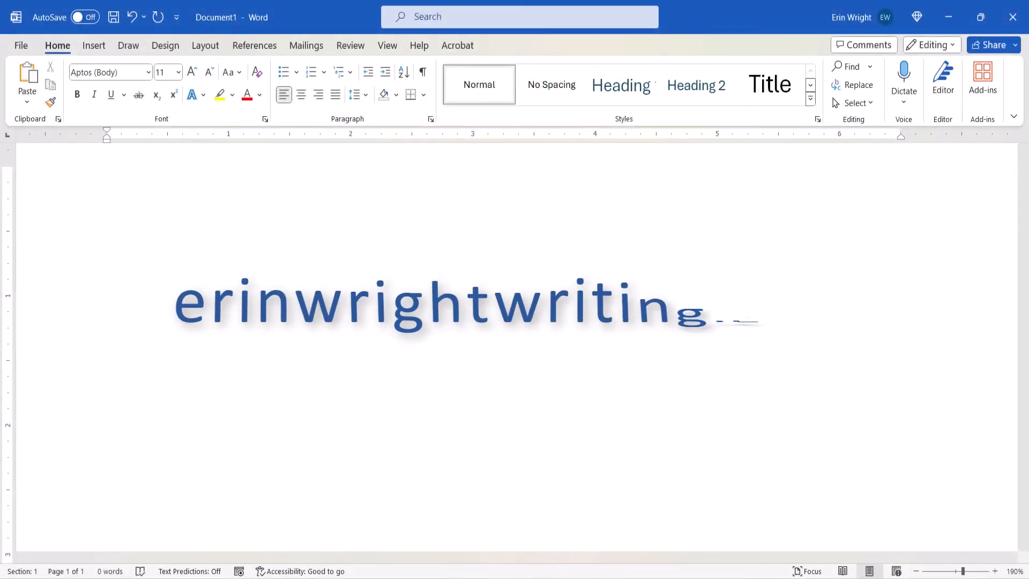
# Complete the website wordmark by adding '.com'
pyautogui.write('.com')
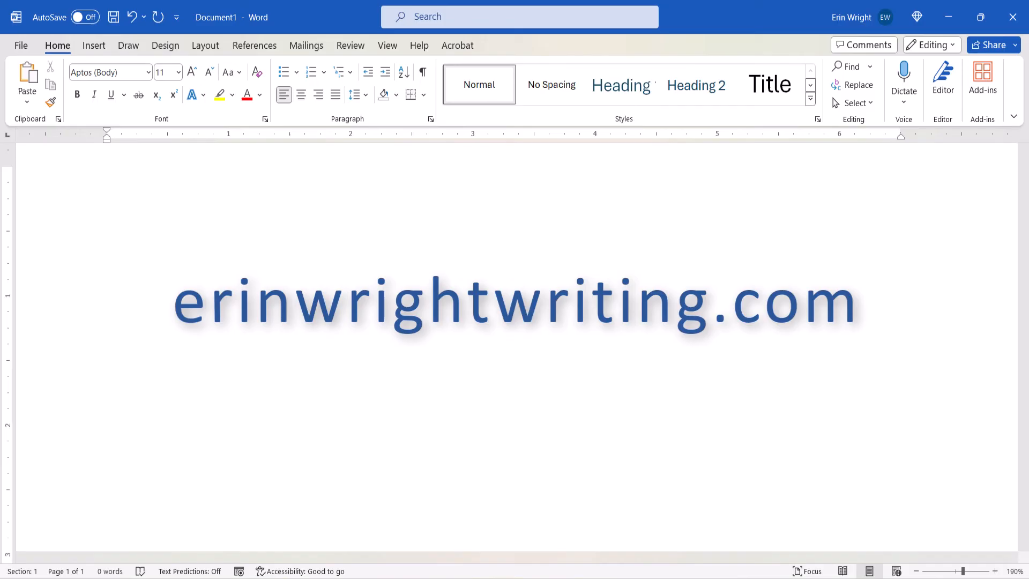